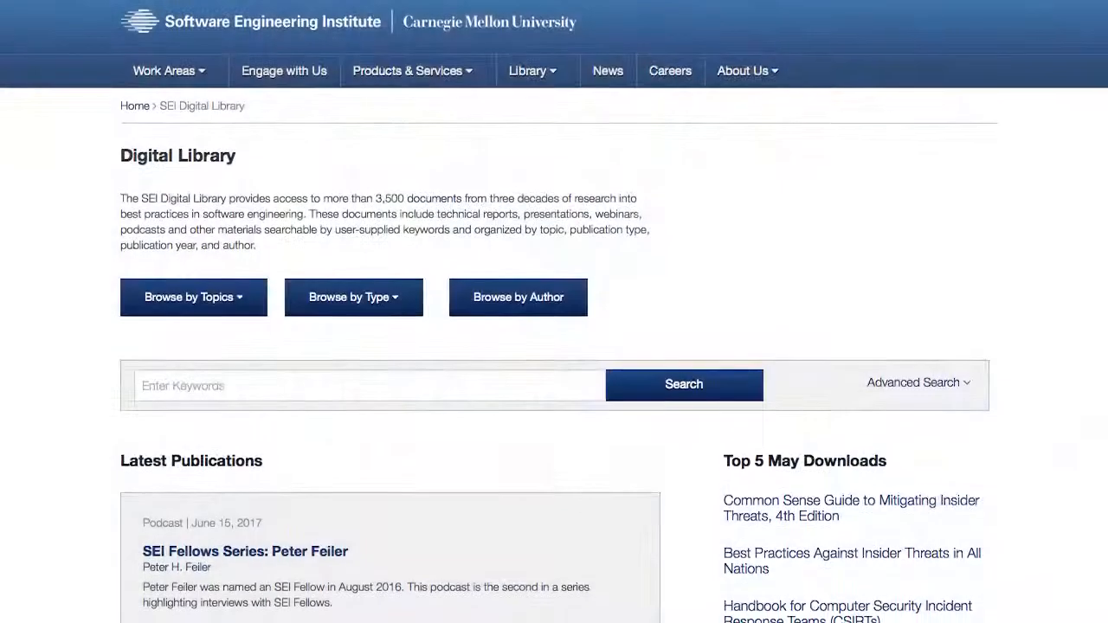
scroll("down", 3)
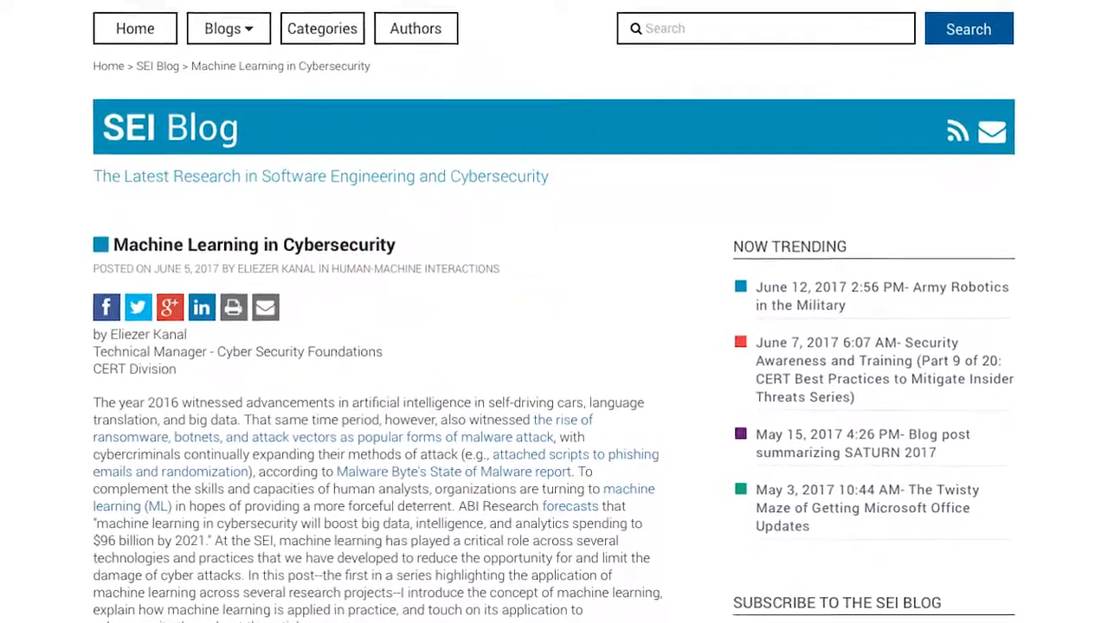
scroll("down", 3)
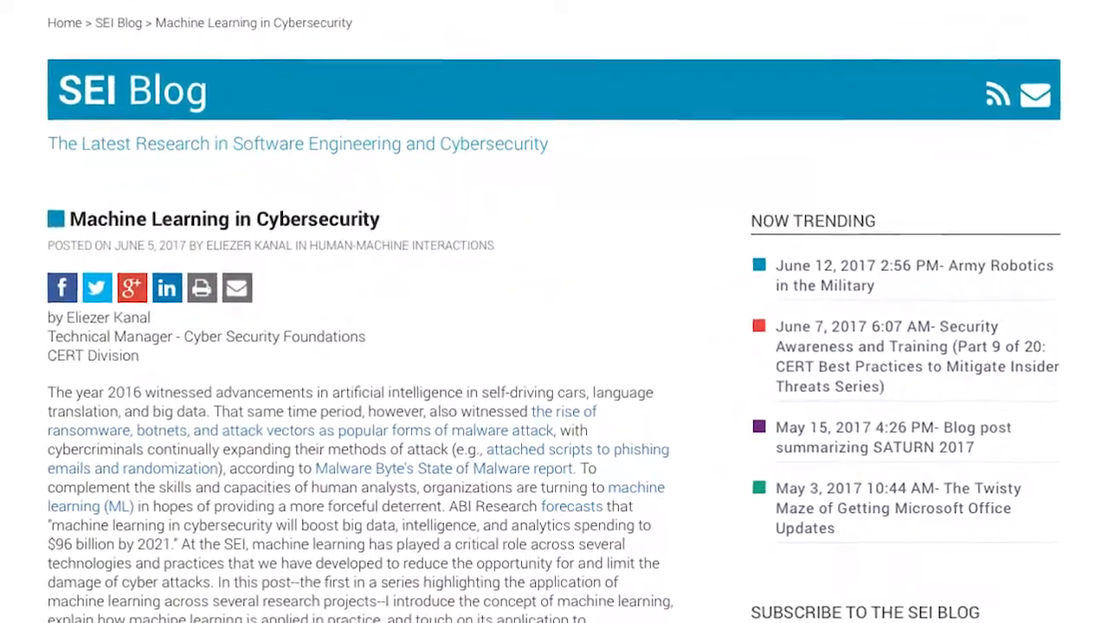
scroll("down", 3)
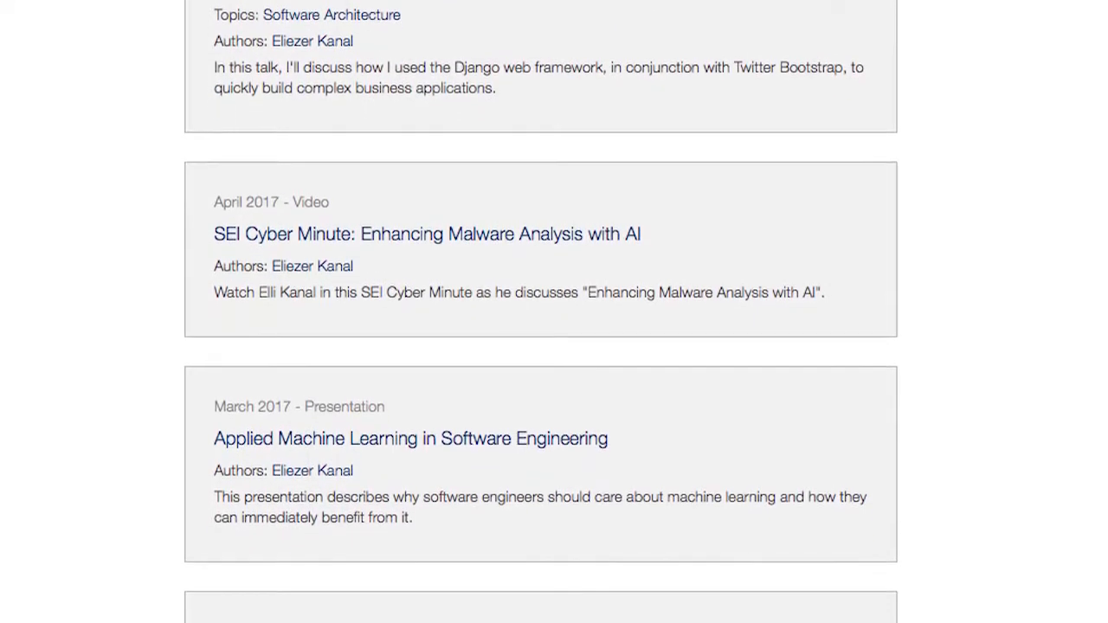
scroll("down", 3)
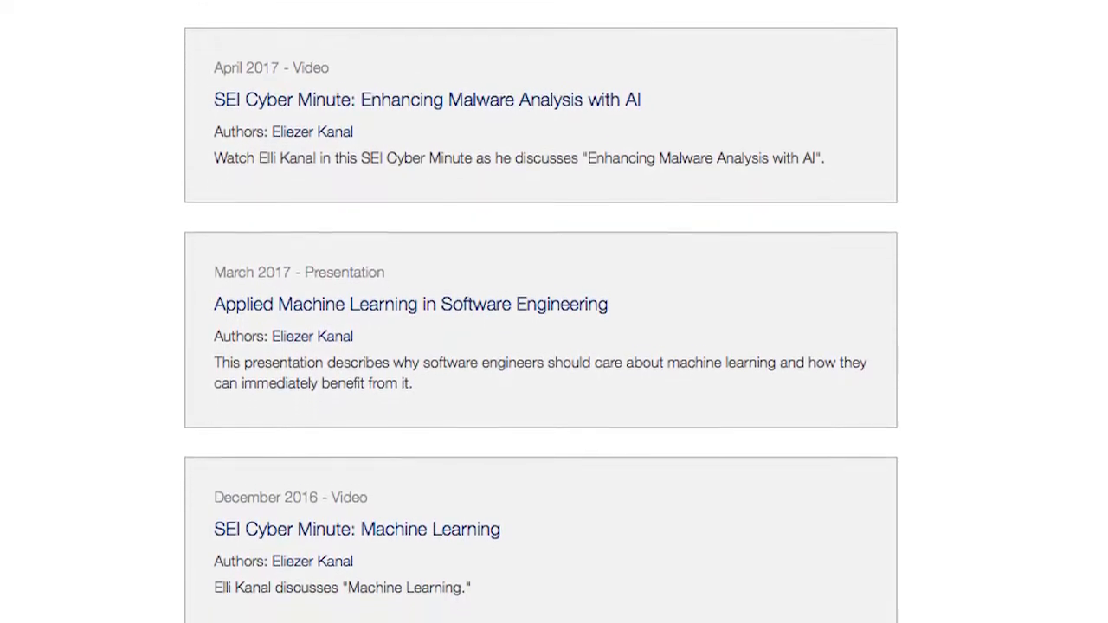